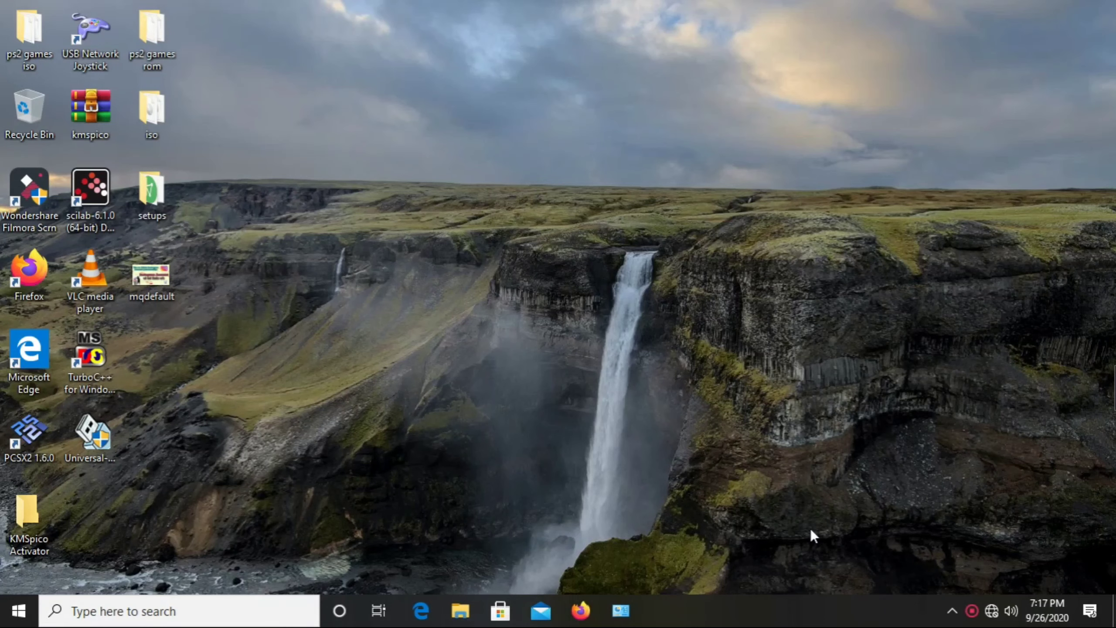
pyautogui.moveTo(460, 433)
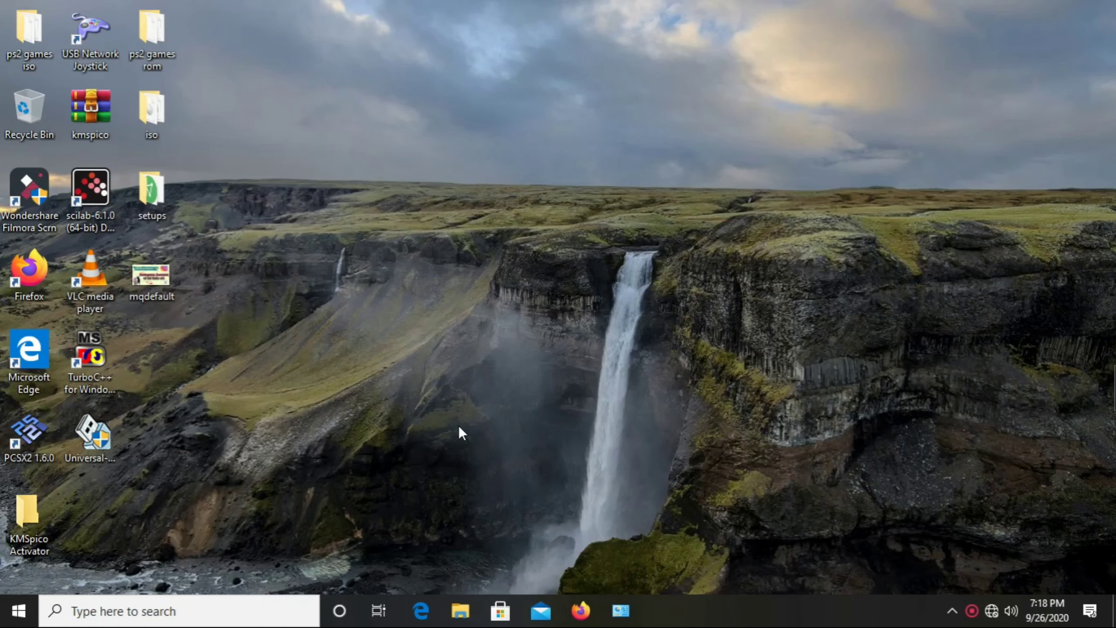
# Launch Settings from the Start menu and go to Update & Security.
pyautogui.click(18, 610)
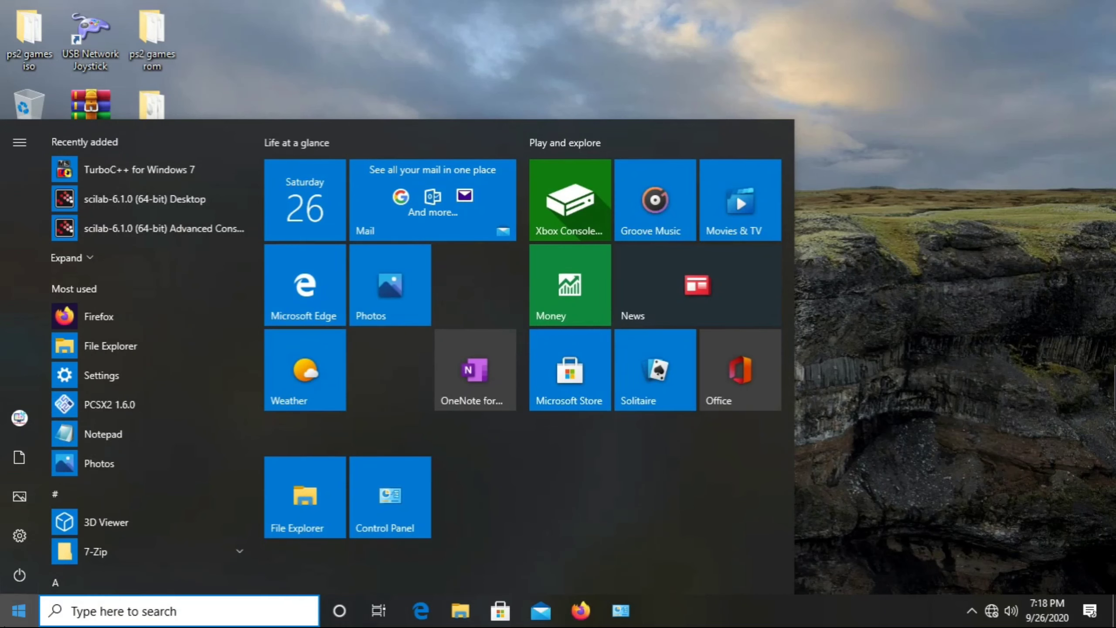
pyautogui.moveTo(939, 225)
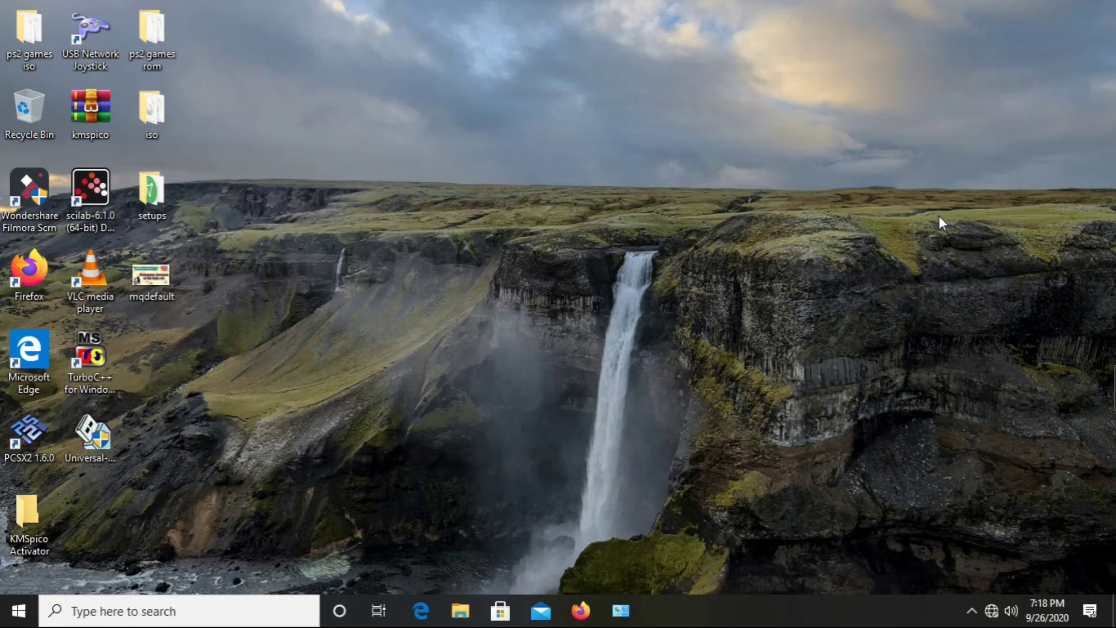
pyautogui.moveTo(941, 228)
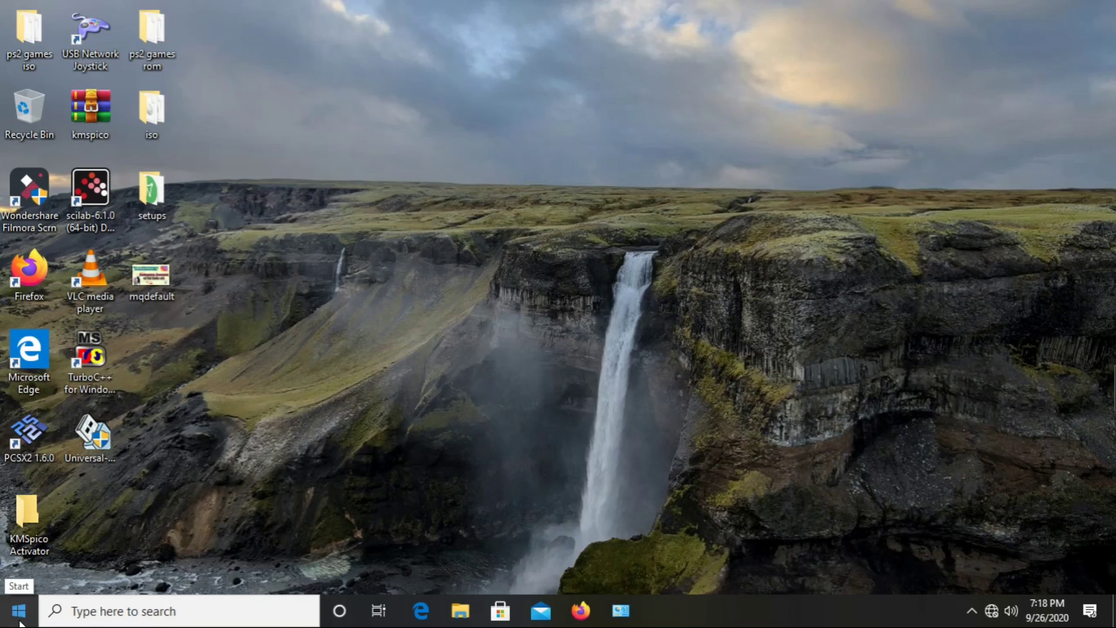
pyautogui.click(18, 609)
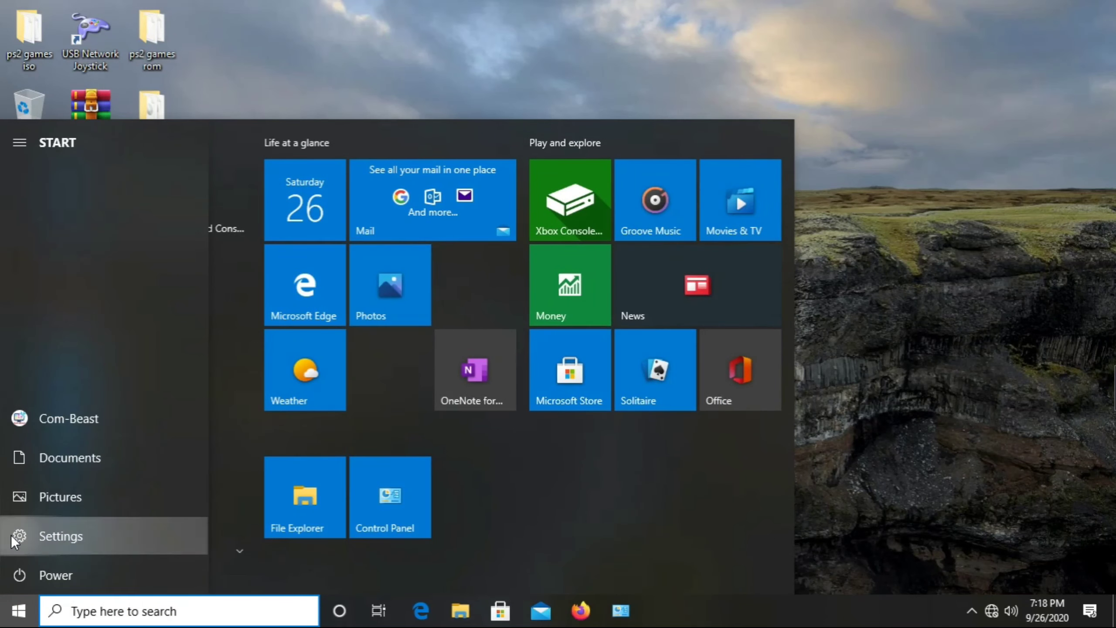
pyautogui.click(61, 536)
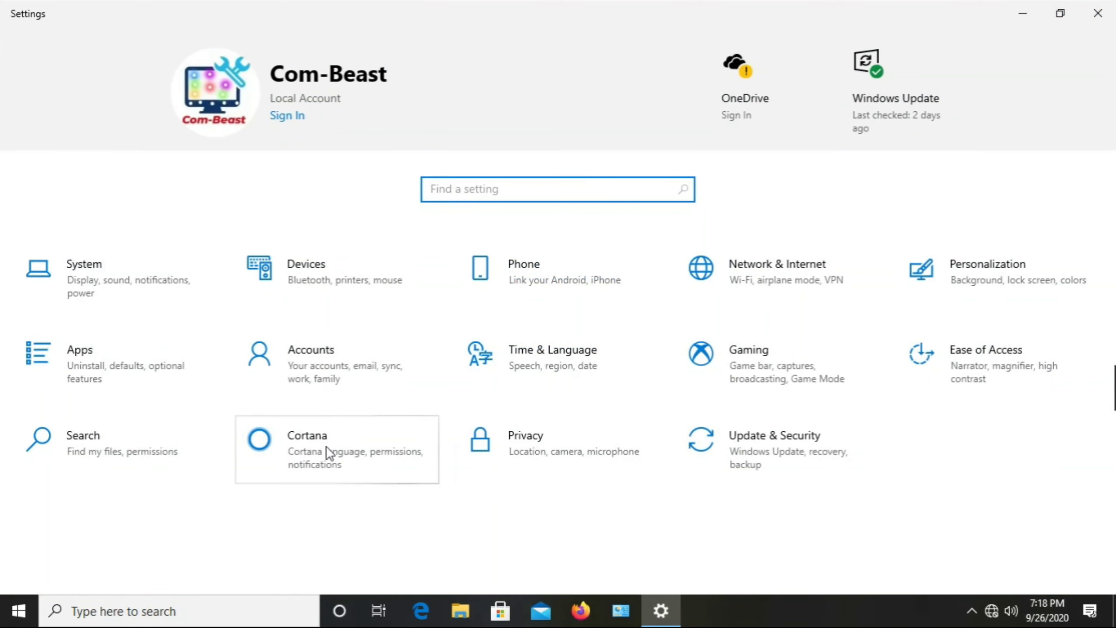
pyautogui.moveTo(591, 291)
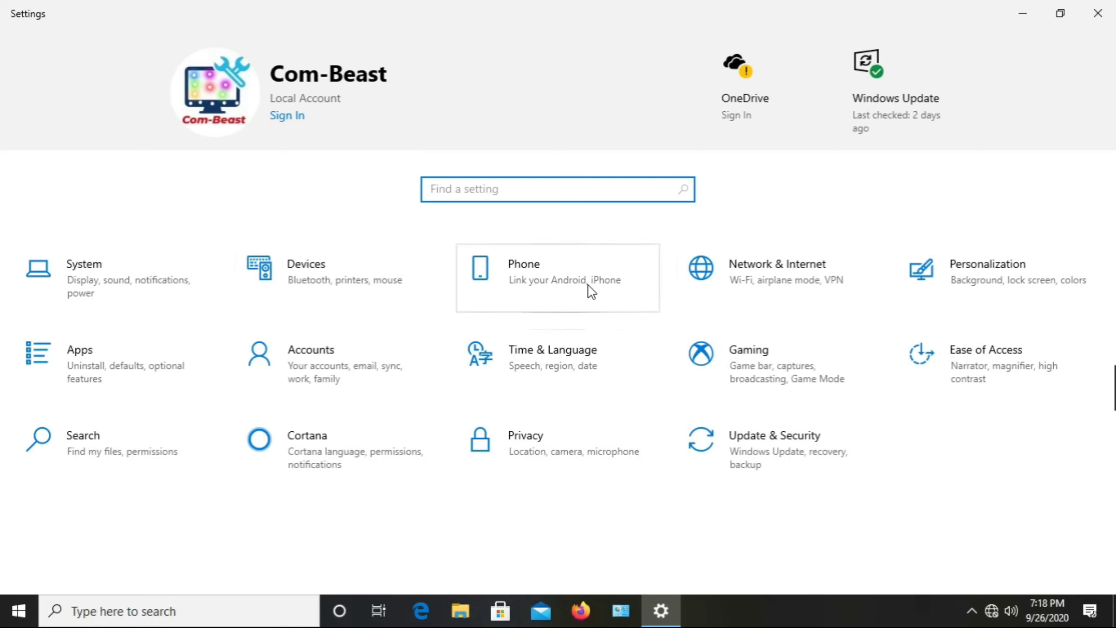
pyautogui.moveTo(785, 483)
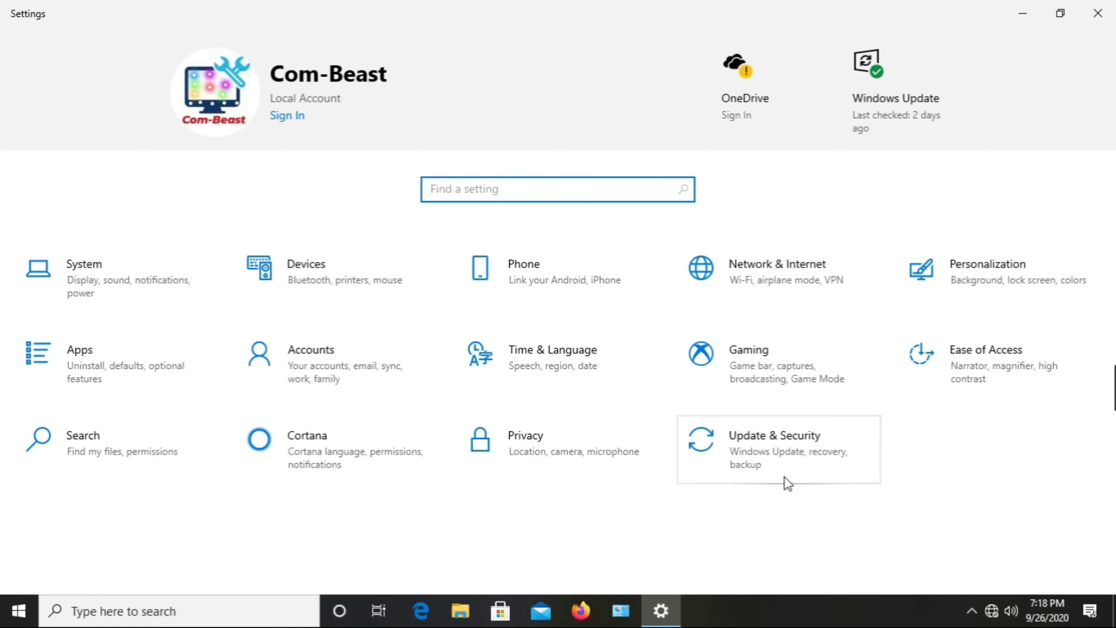
pyautogui.moveTo(754, 465)
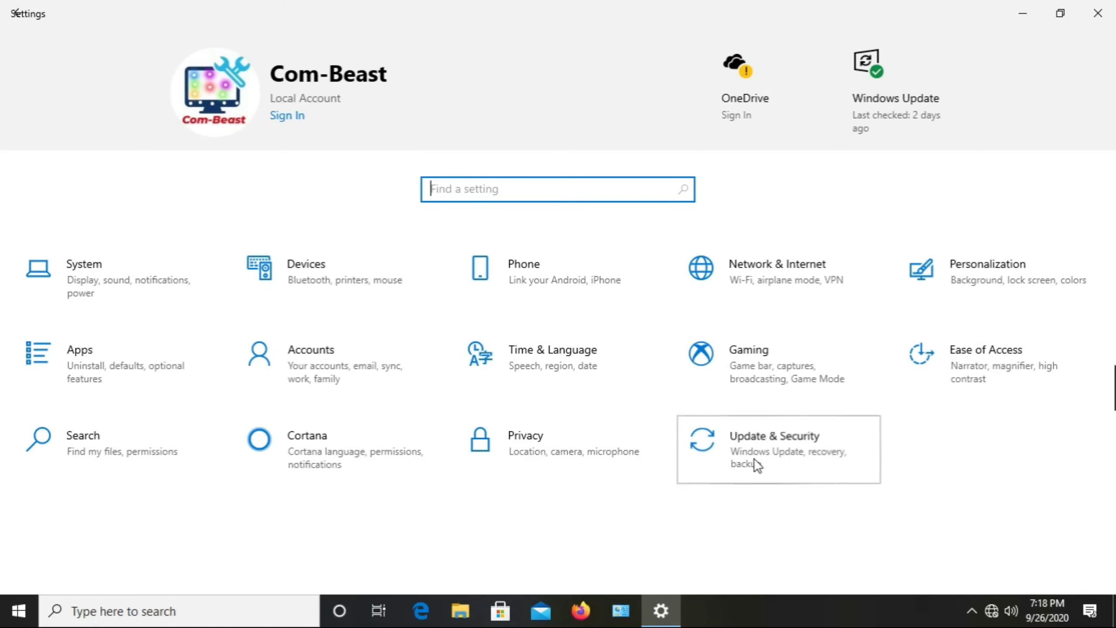
pyautogui.click(756, 451)
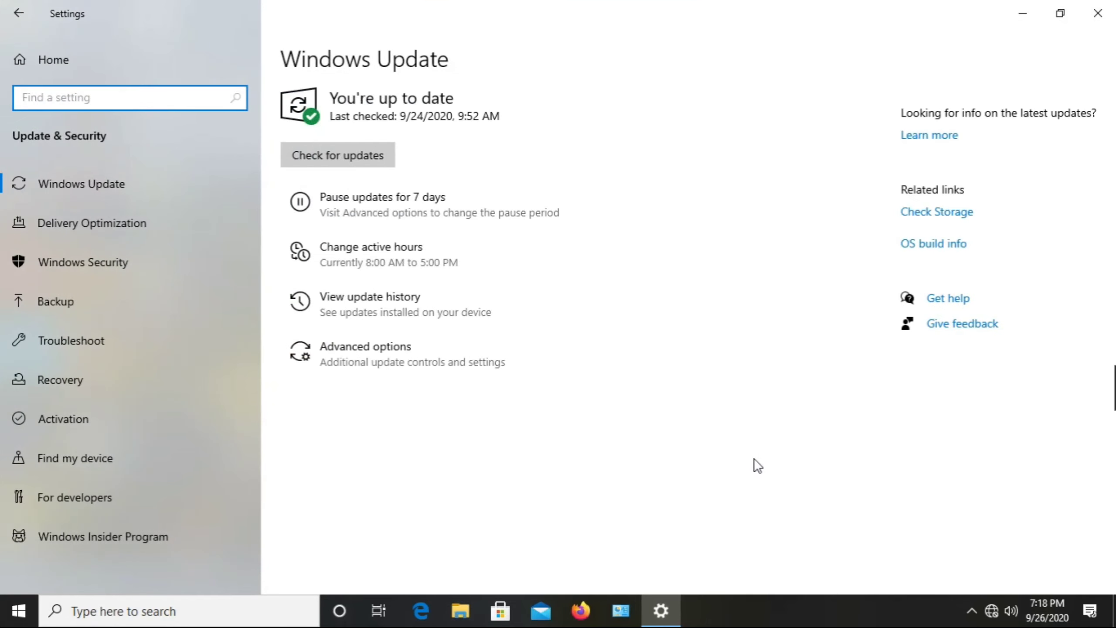
pyautogui.moveTo(94, 603)
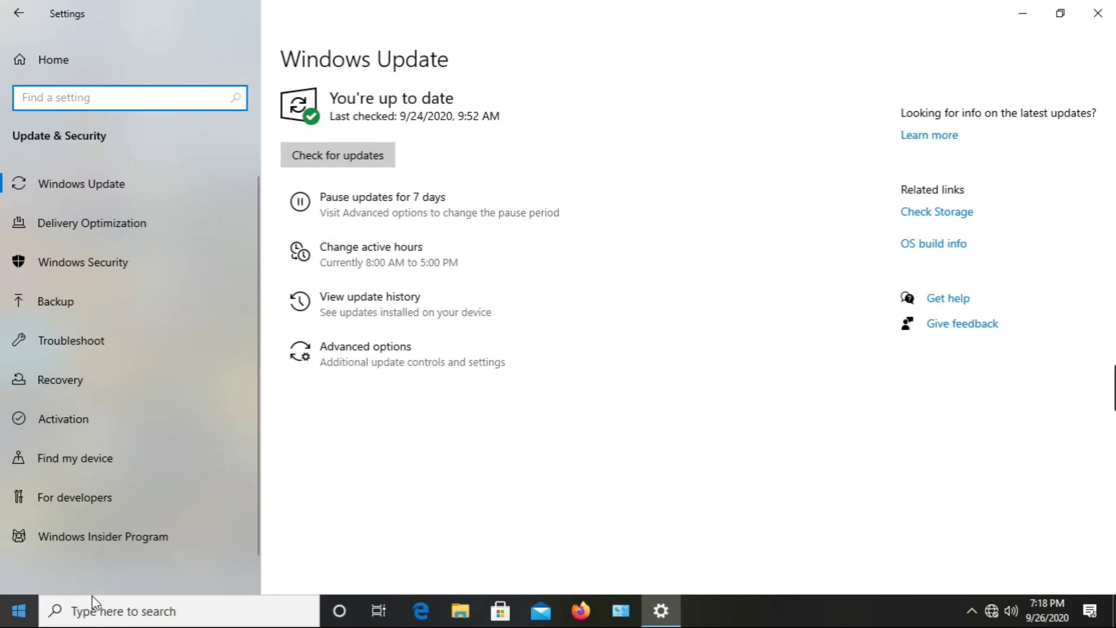
pyautogui.moveTo(137, 229)
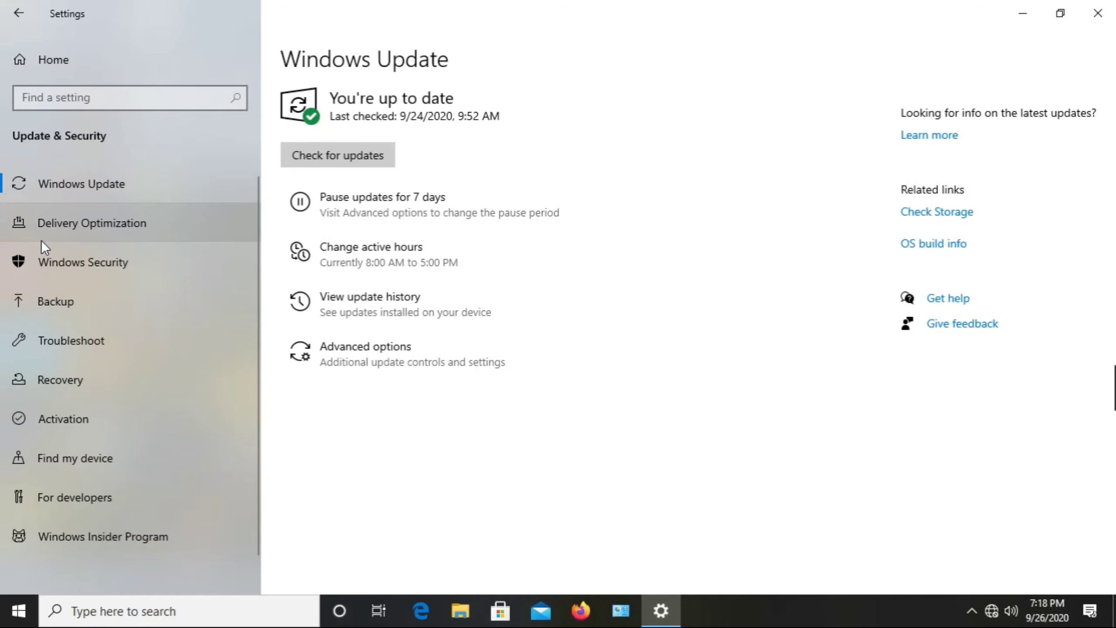
# View Delivery Optimization briefly, then switch to the Windows Security page in the sidebar.
pyautogui.click(91, 223)
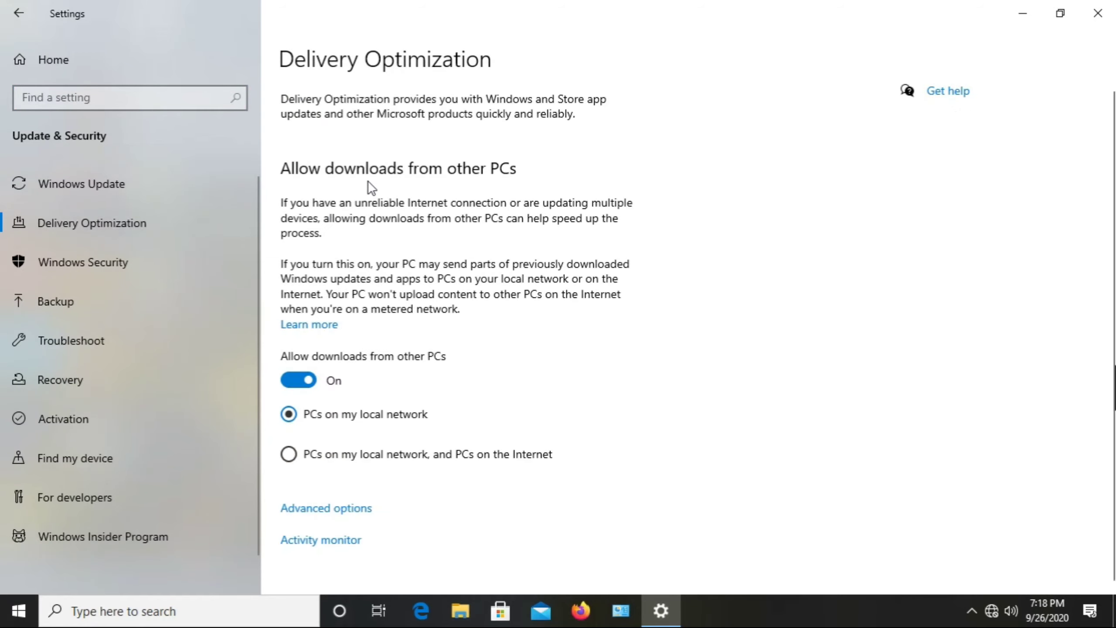
pyautogui.moveTo(380, 225)
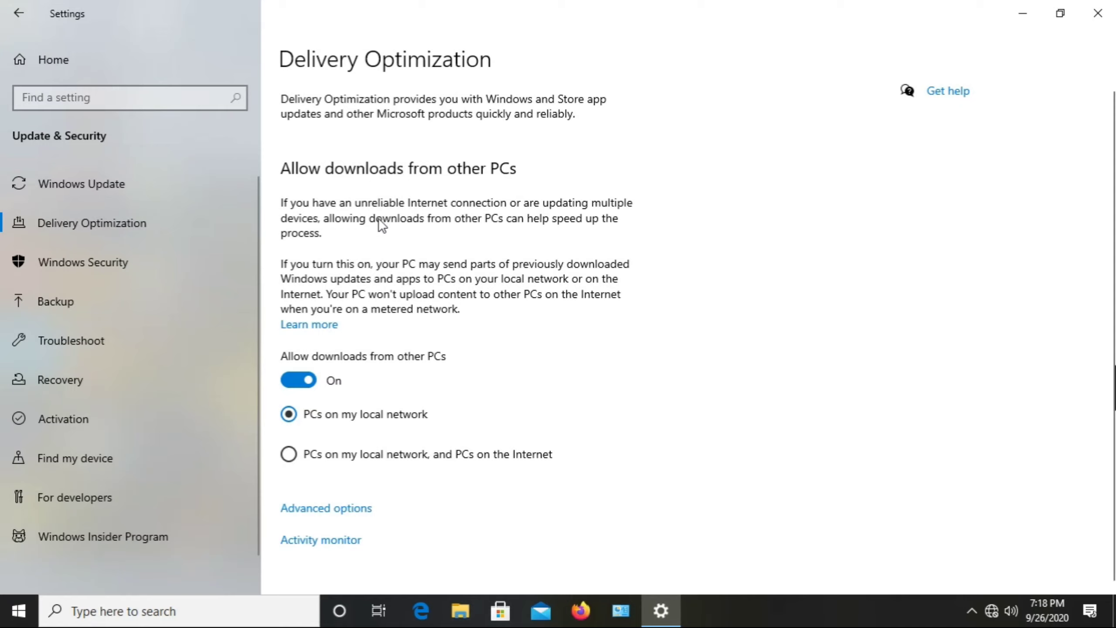
pyautogui.moveTo(90, 327)
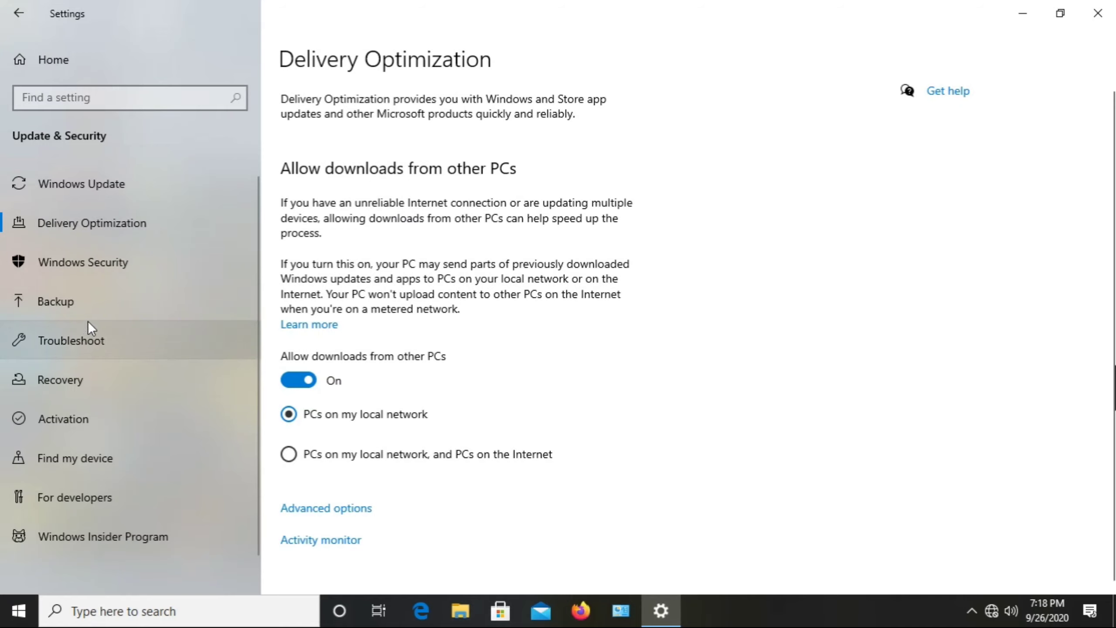
pyautogui.moveTo(112, 437)
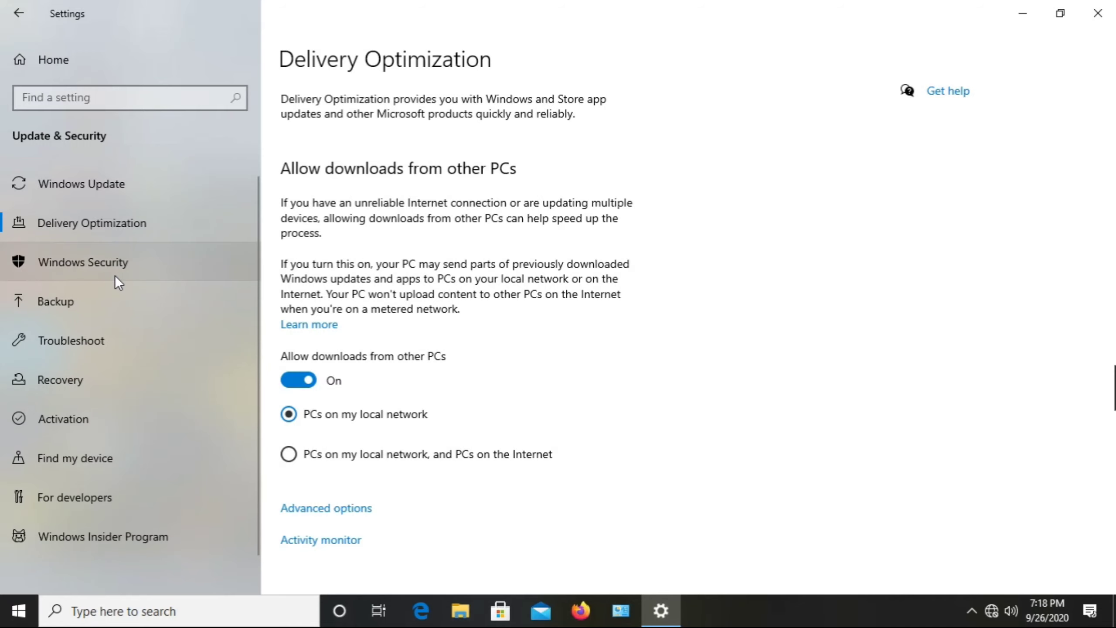
pyautogui.click(84, 262)
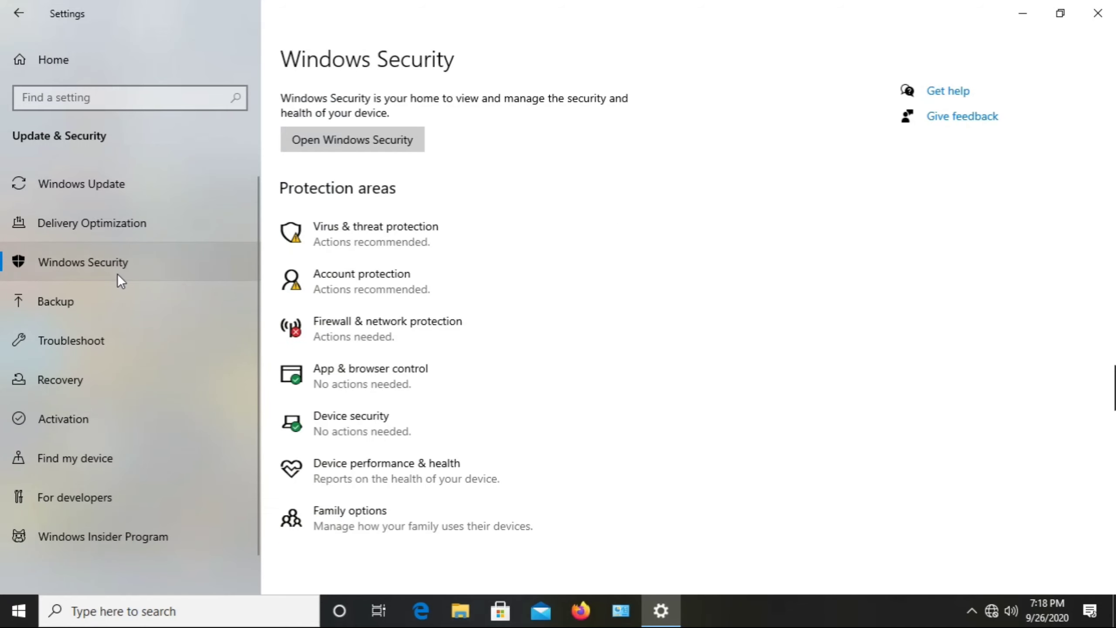
pyautogui.moveTo(424, 319)
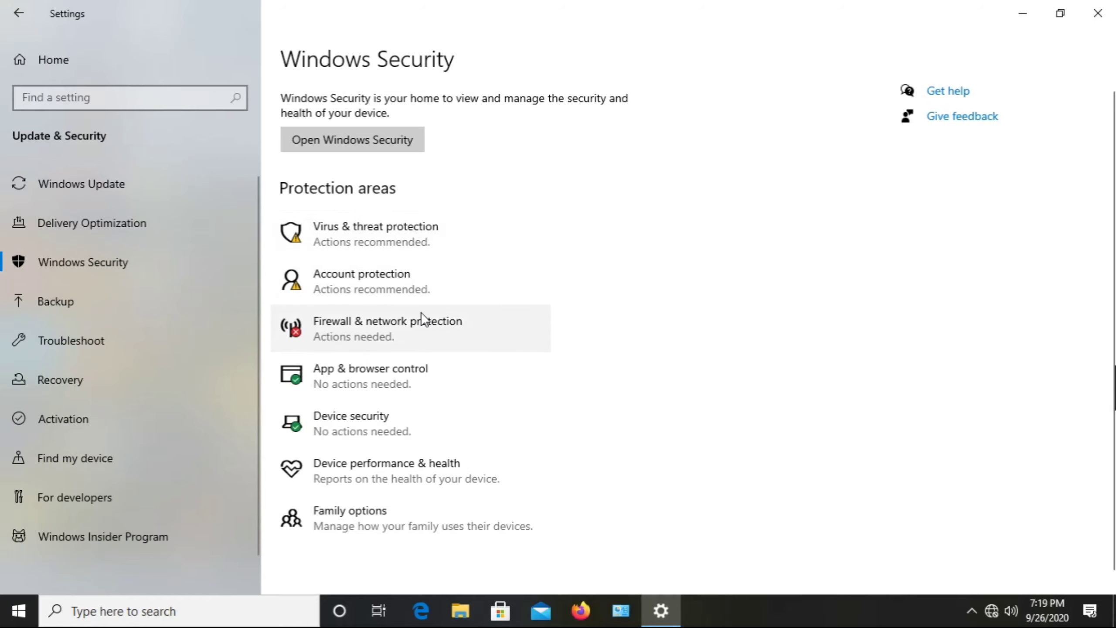
pyautogui.moveTo(365, 312)
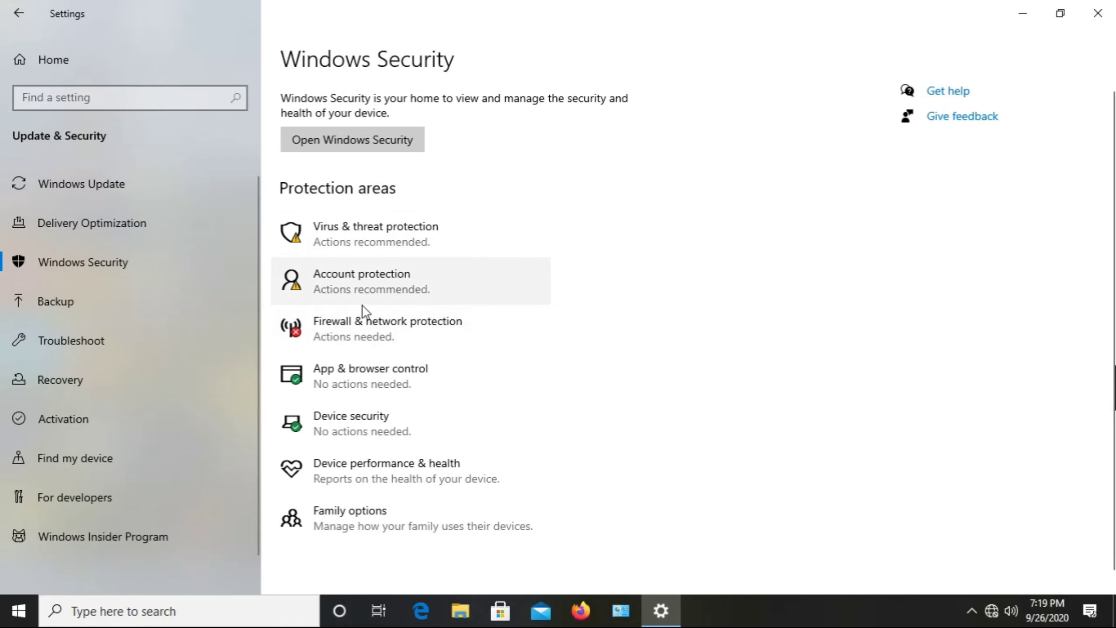
pyautogui.moveTo(369, 485)
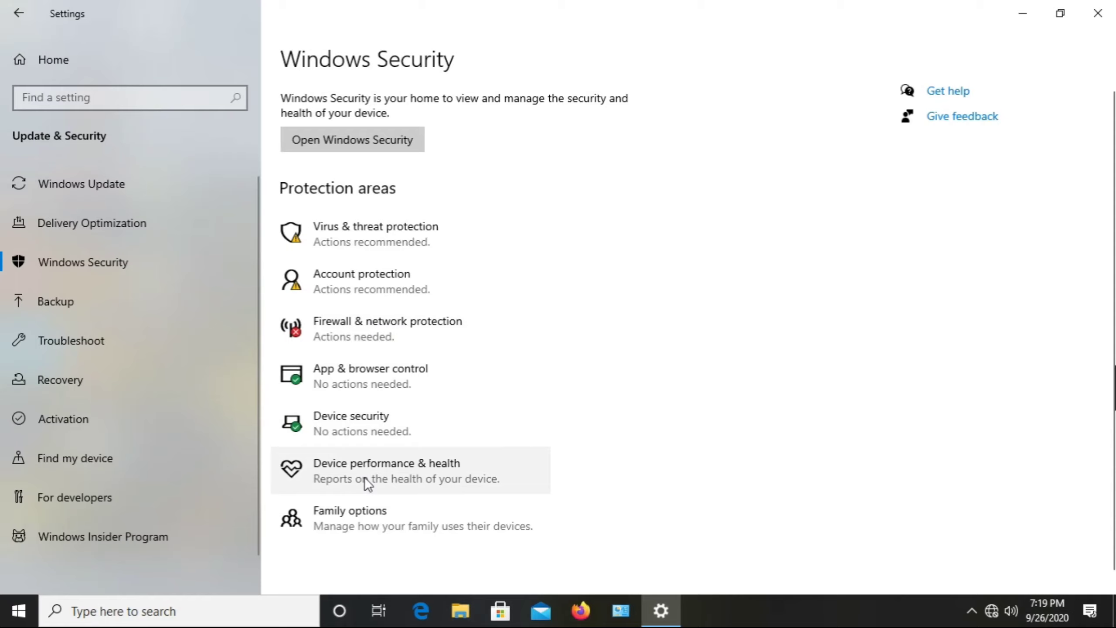
pyautogui.moveTo(409, 233)
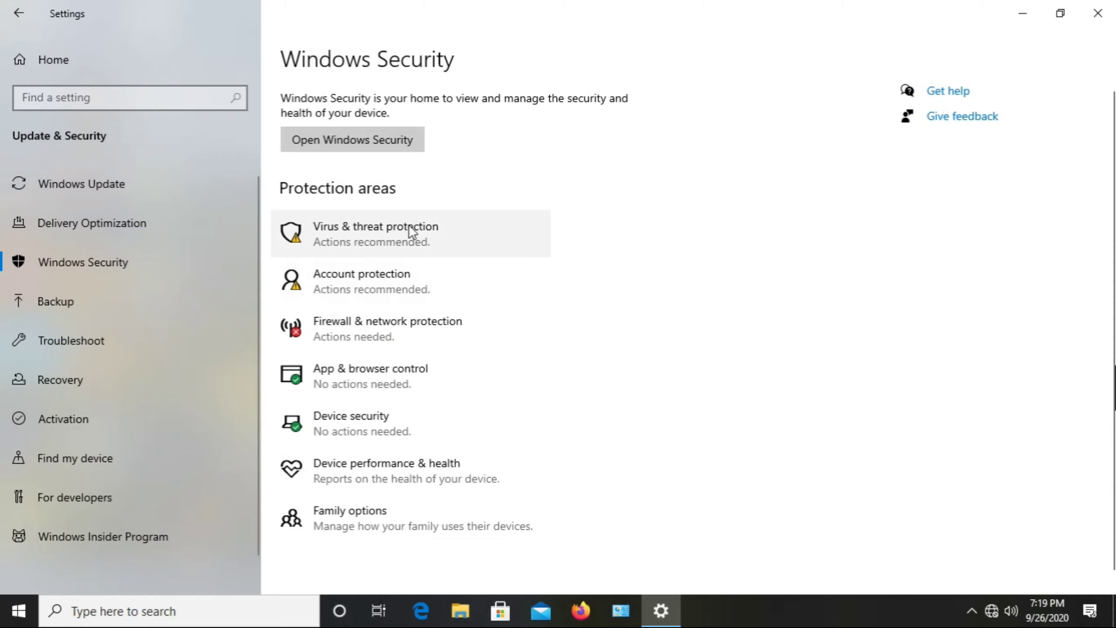
pyautogui.moveTo(372, 236)
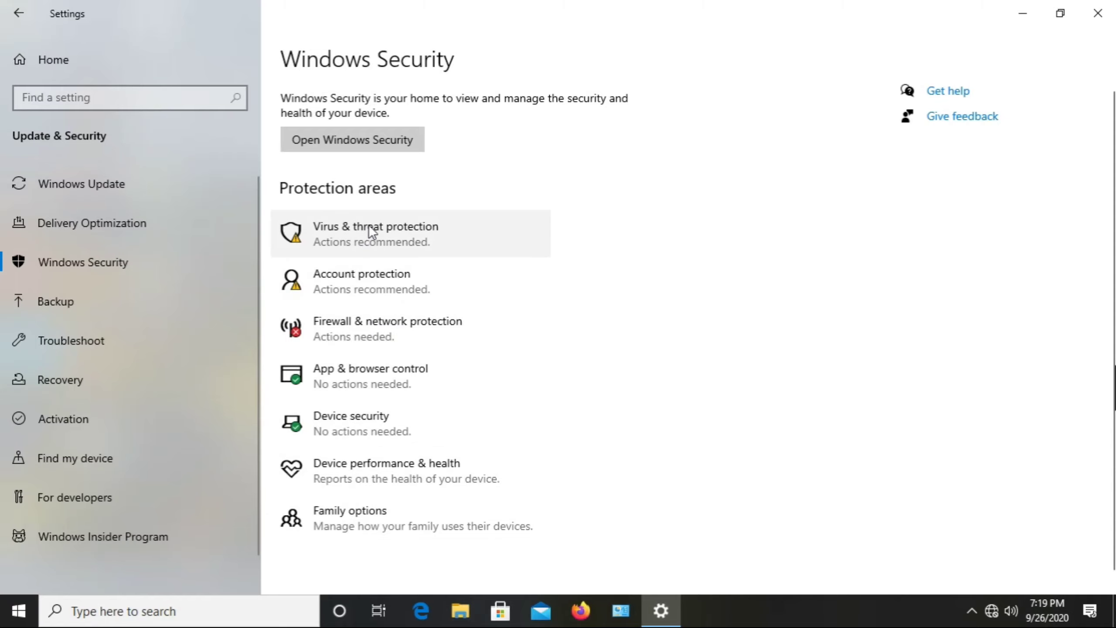
# Open Virus & threat protection and scroll down through its threats and settings.
pyautogui.click(371, 233)
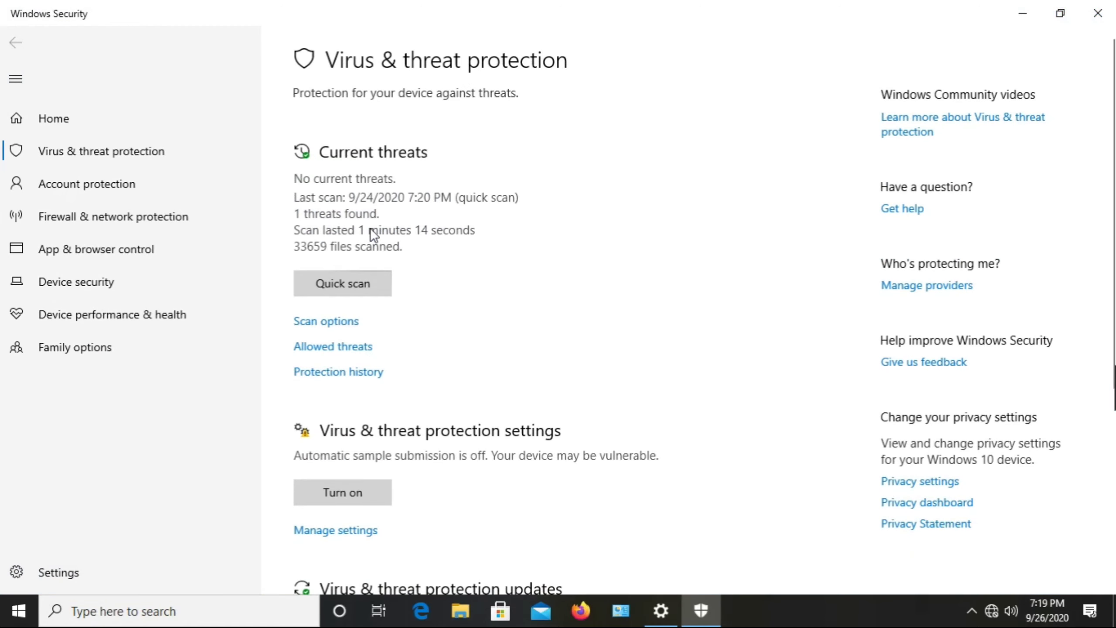
pyautogui.moveTo(493, 343)
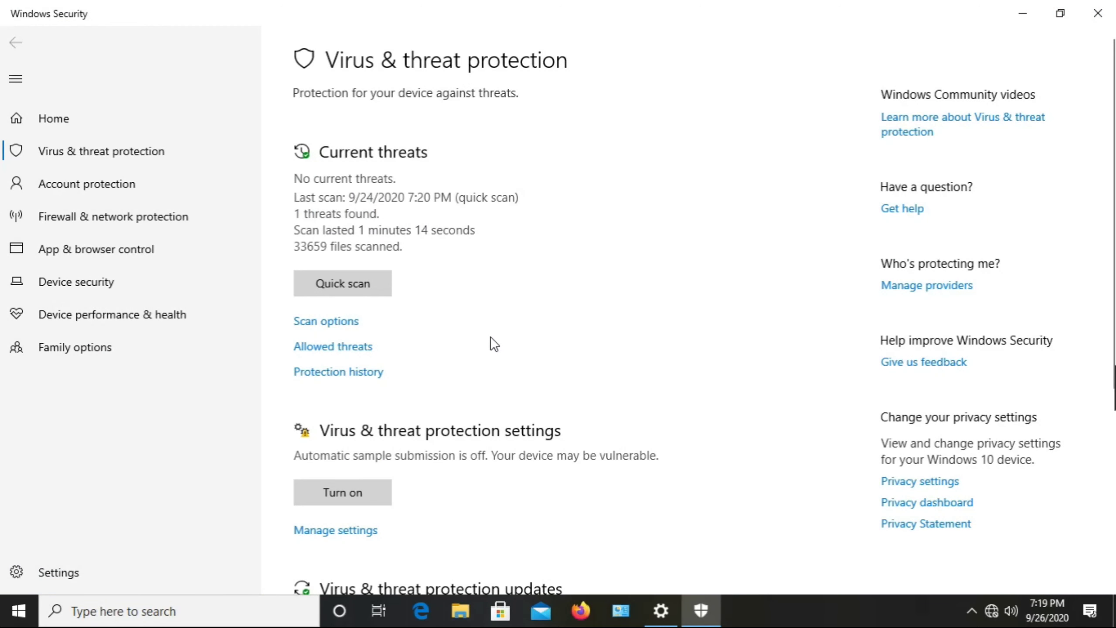
pyautogui.scroll(-3)
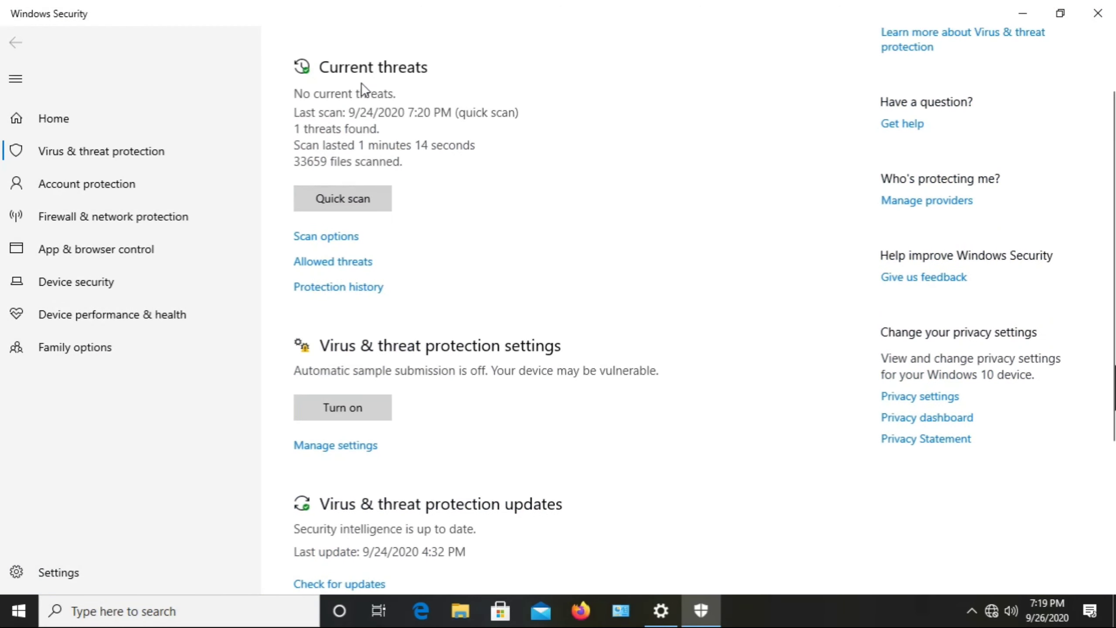
pyautogui.moveTo(110, 119)
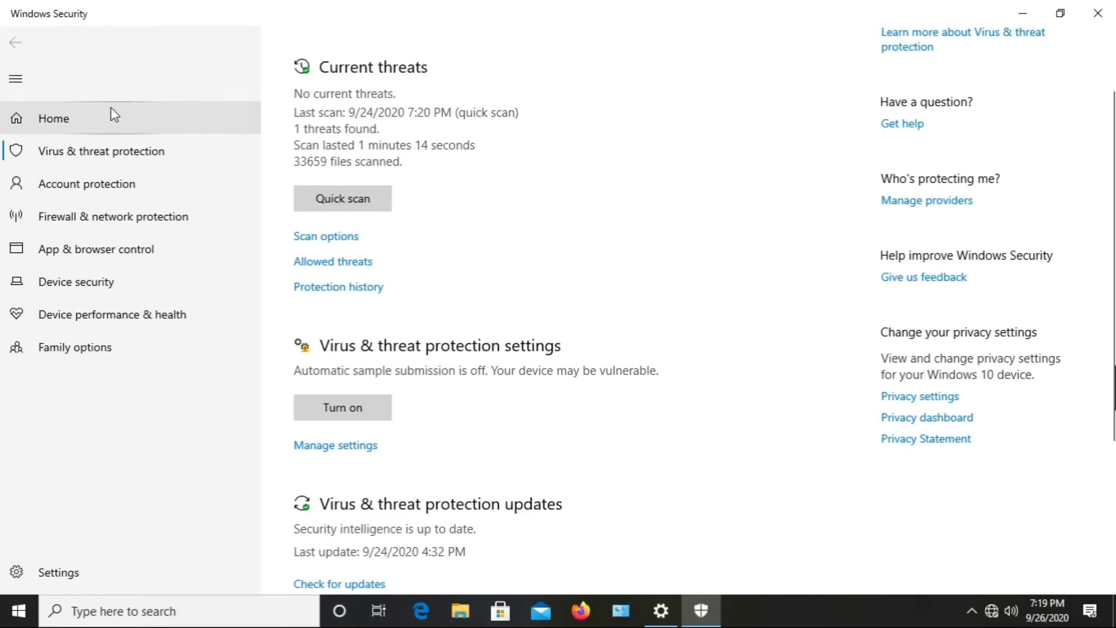
pyautogui.moveTo(474, 279)
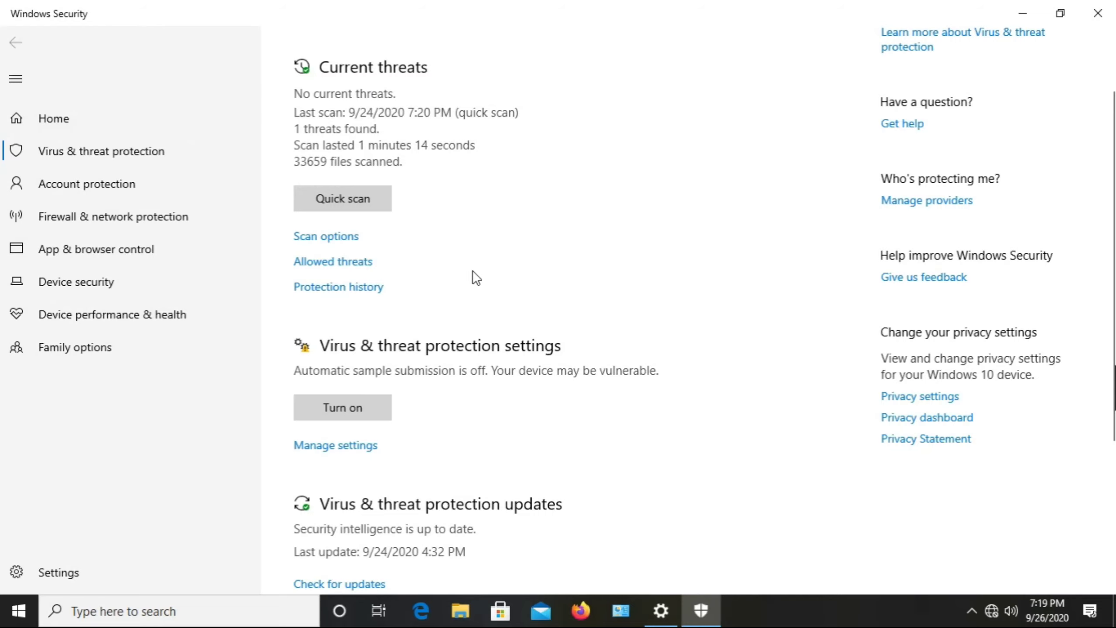
pyautogui.scroll(-3)
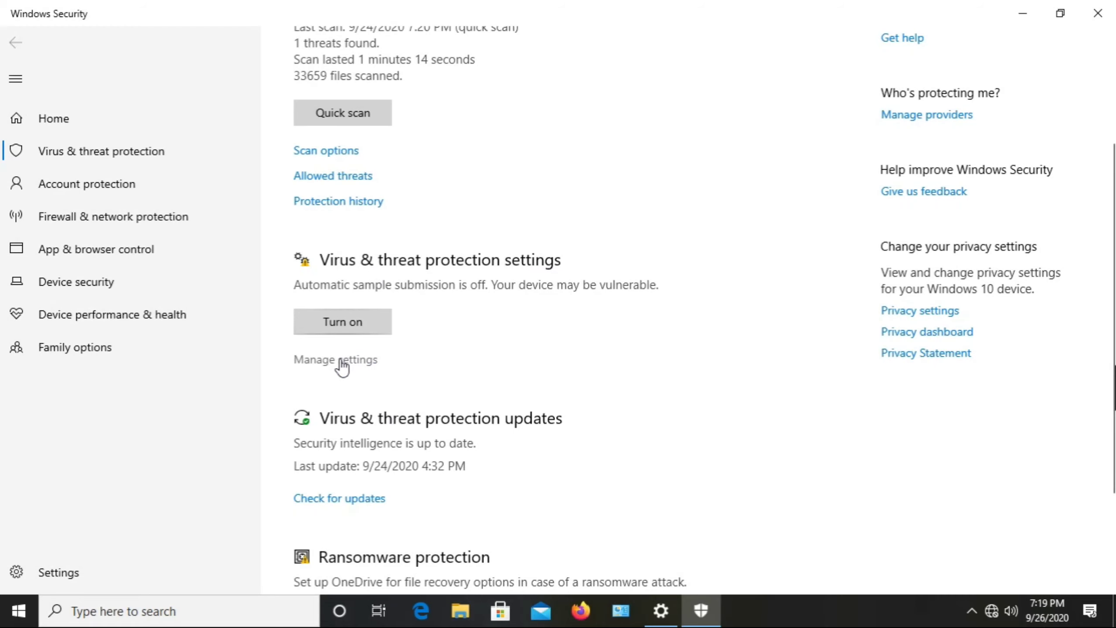
# Under Manage settings, switch Real-time protection to Off.
pyautogui.click(336, 360)
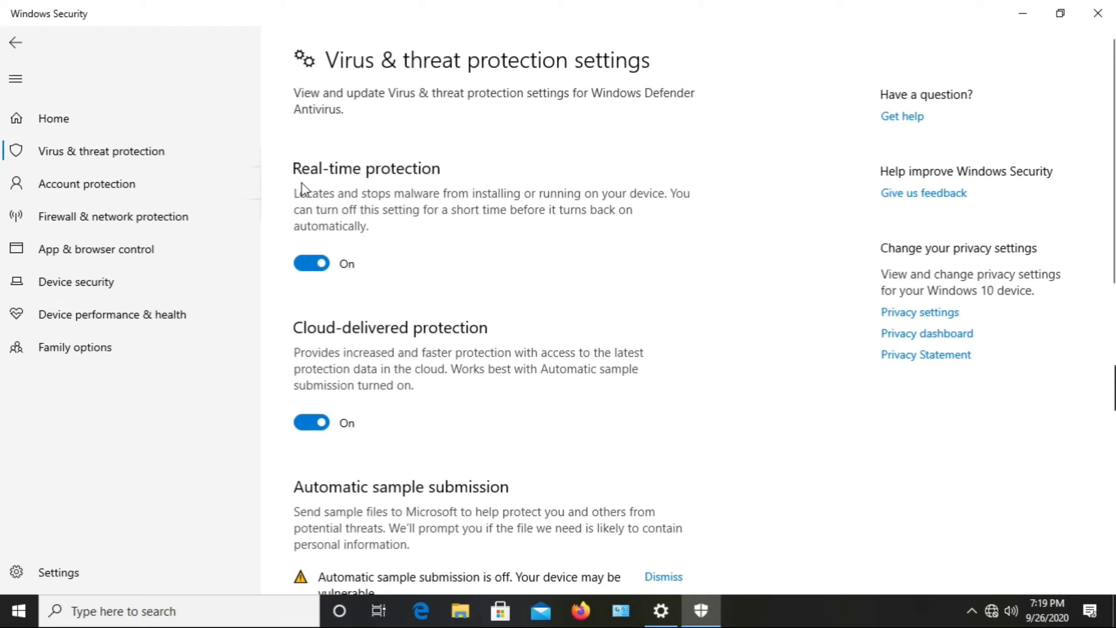
pyautogui.moveTo(335, 190)
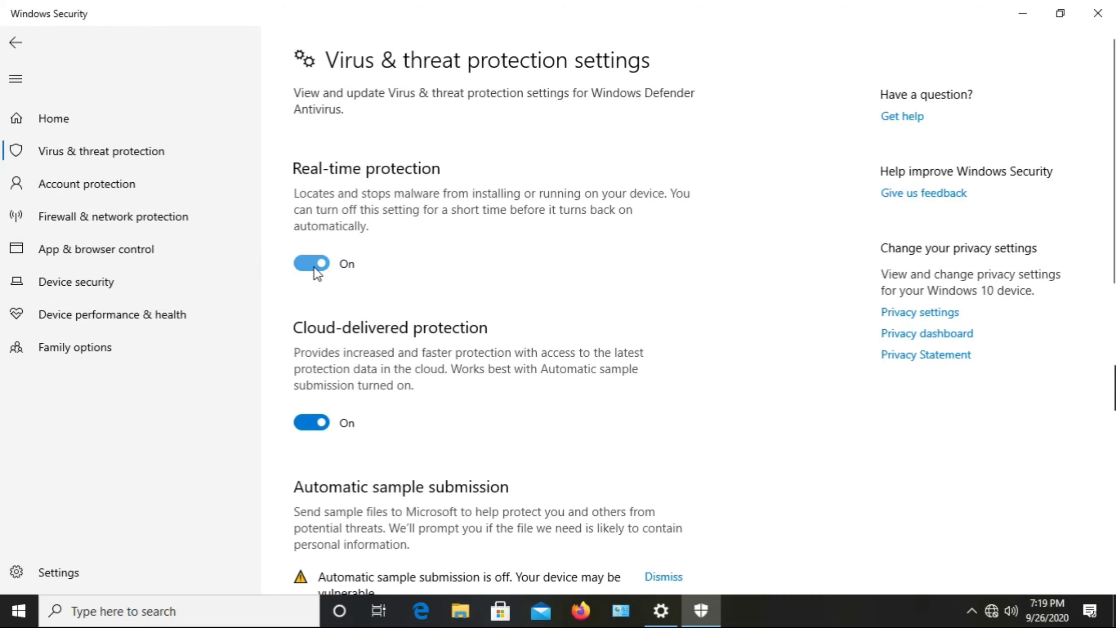
pyautogui.click(312, 264)
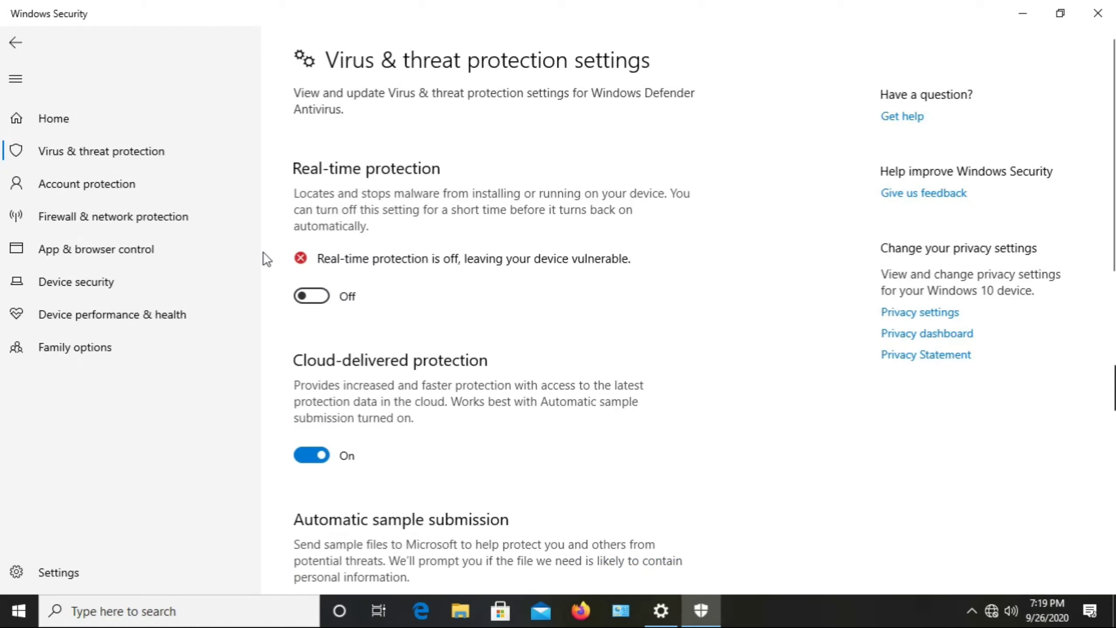
pyautogui.moveTo(537, 279)
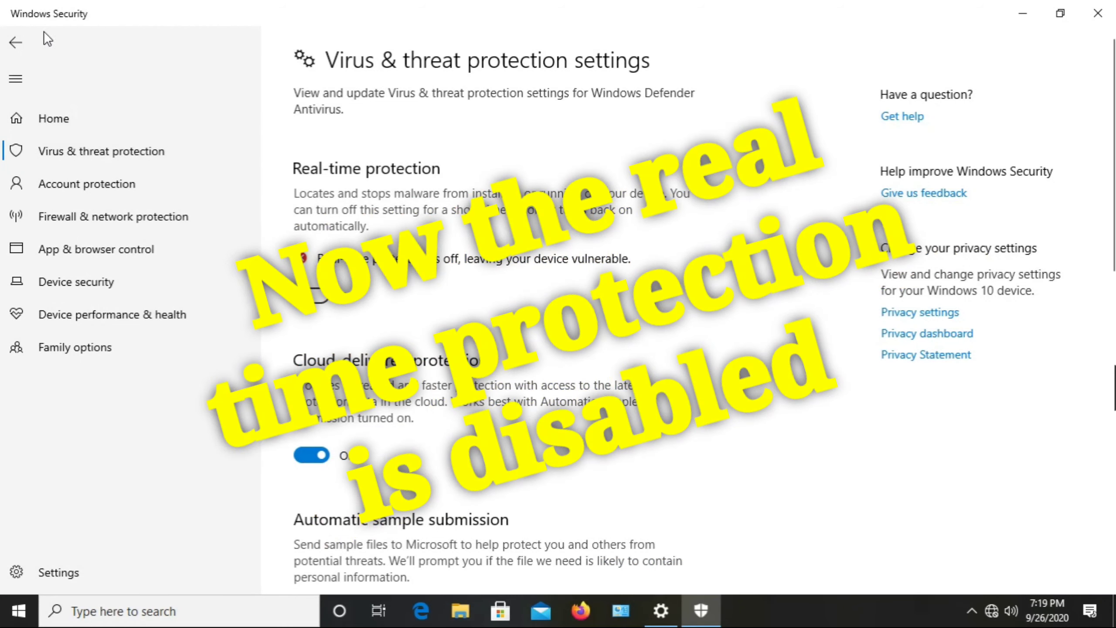
# Go back via Home to Virus & threat protection and collapse the sidebar to icons.
pyautogui.click(14, 44)
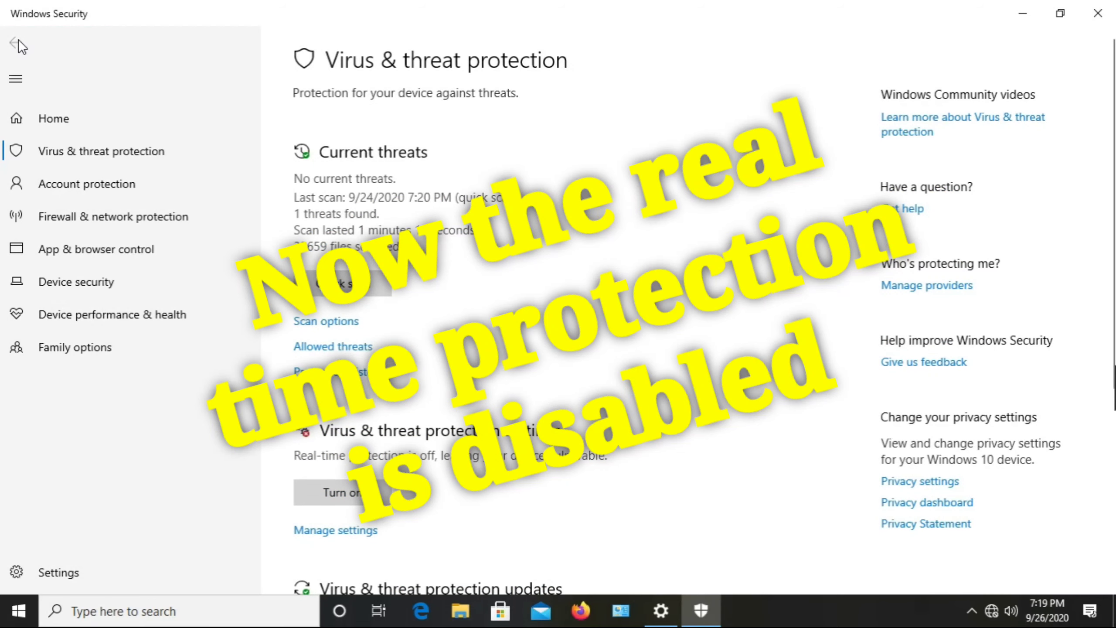
pyautogui.moveTo(217, 53)
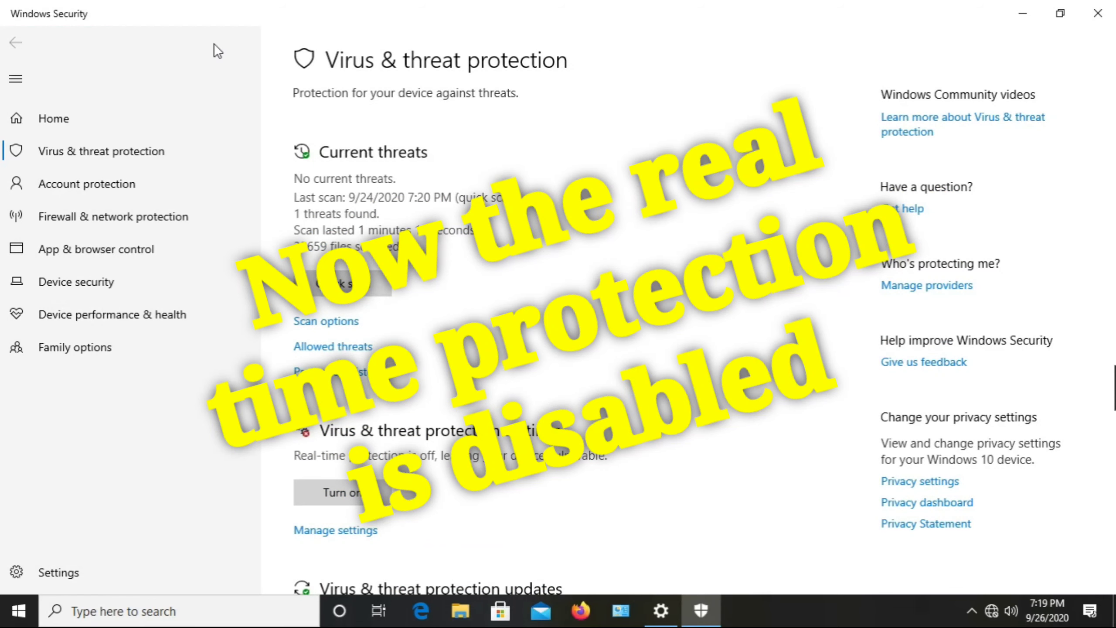
pyautogui.click(51, 119)
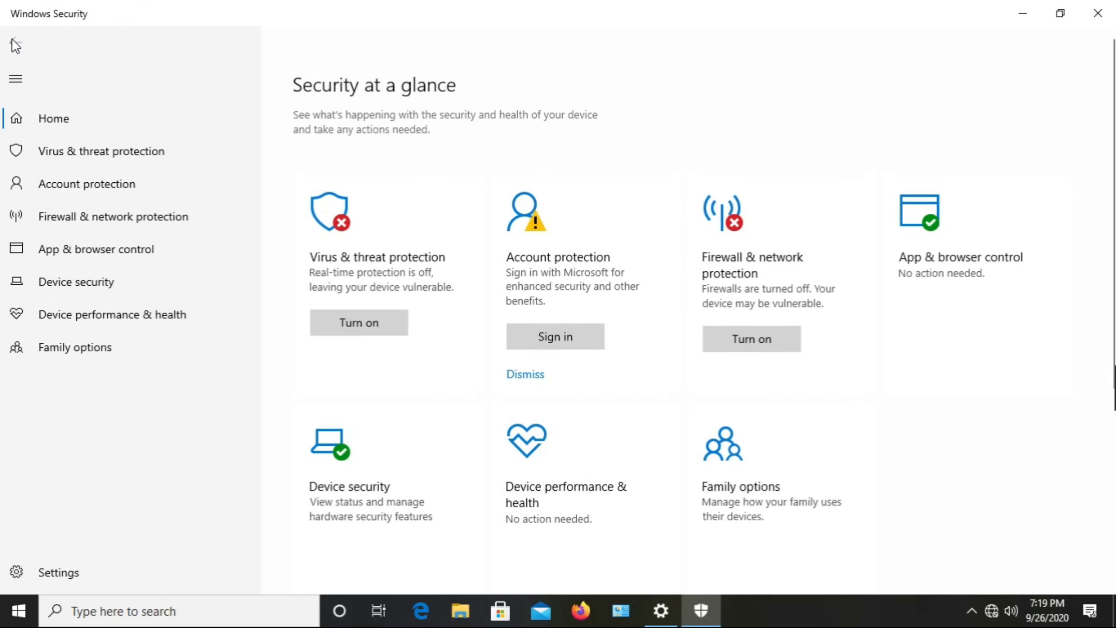
pyautogui.click(101, 151)
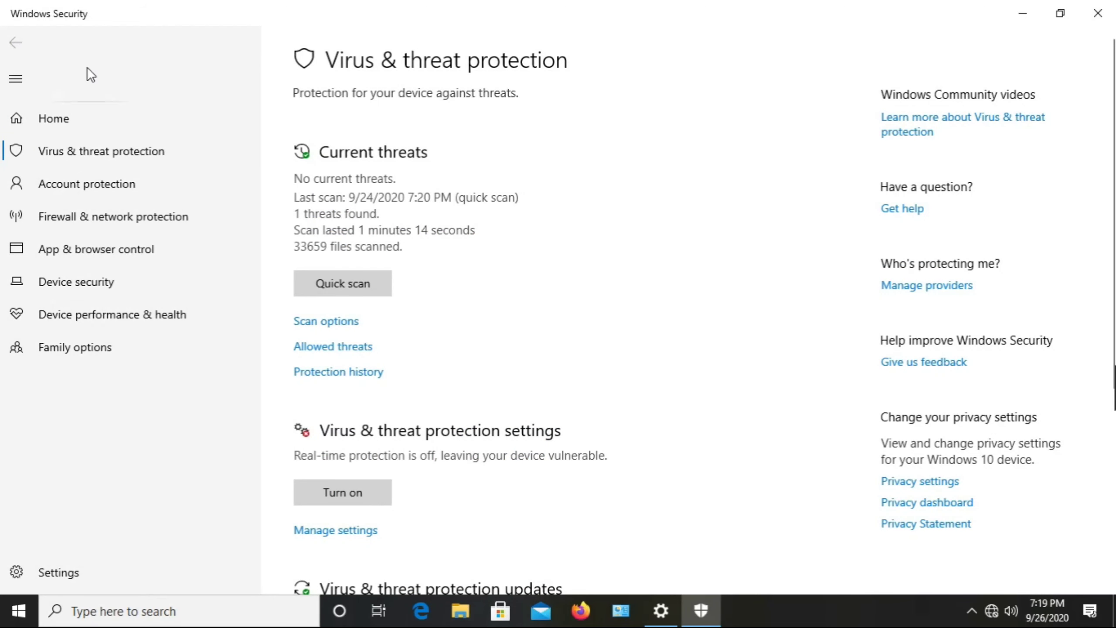
pyautogui.click(16, 79)
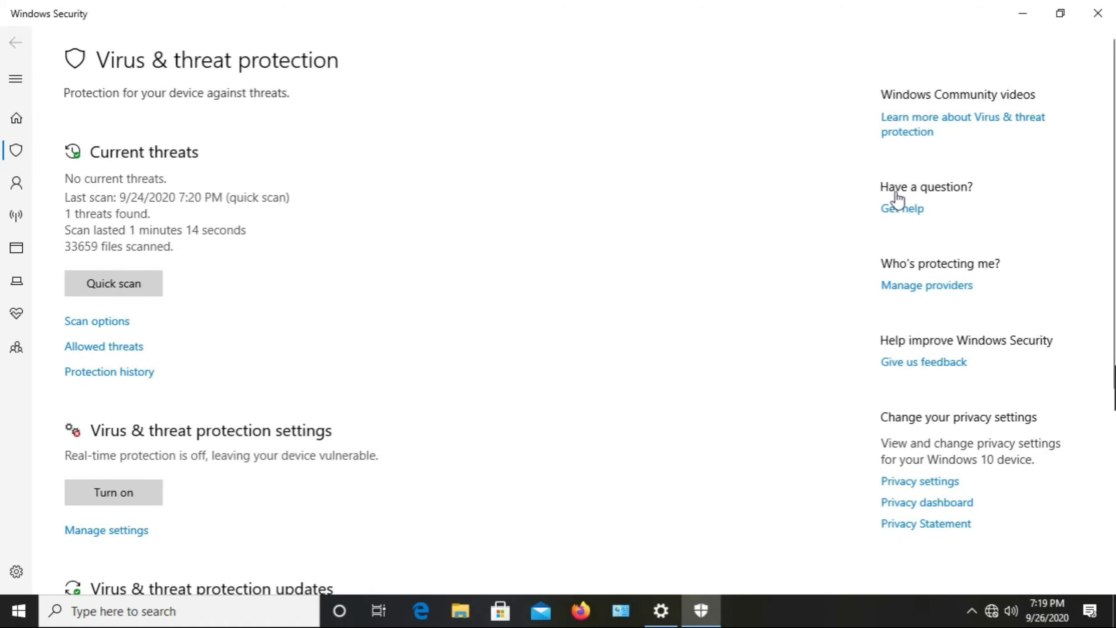